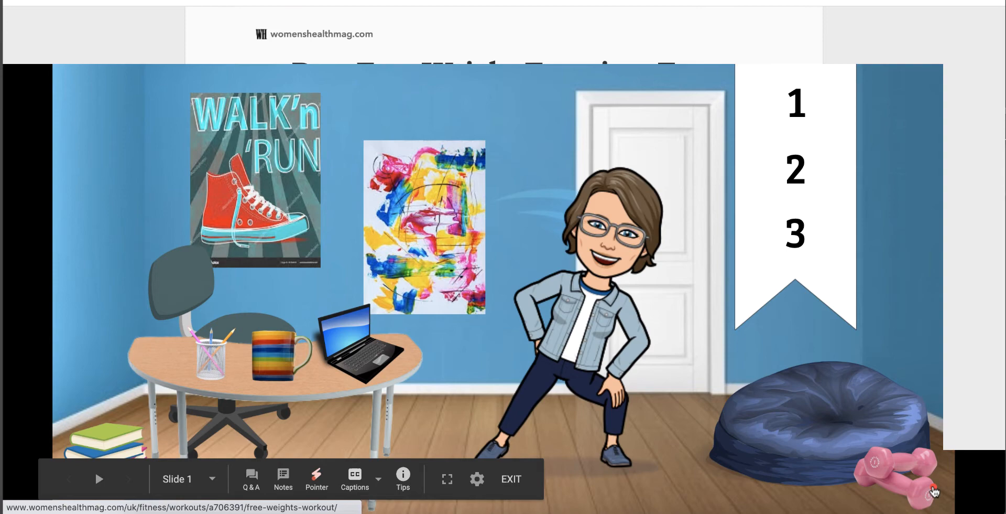
- Follow the workout link attached to the dumbbells image while presenting
click(510, 479)
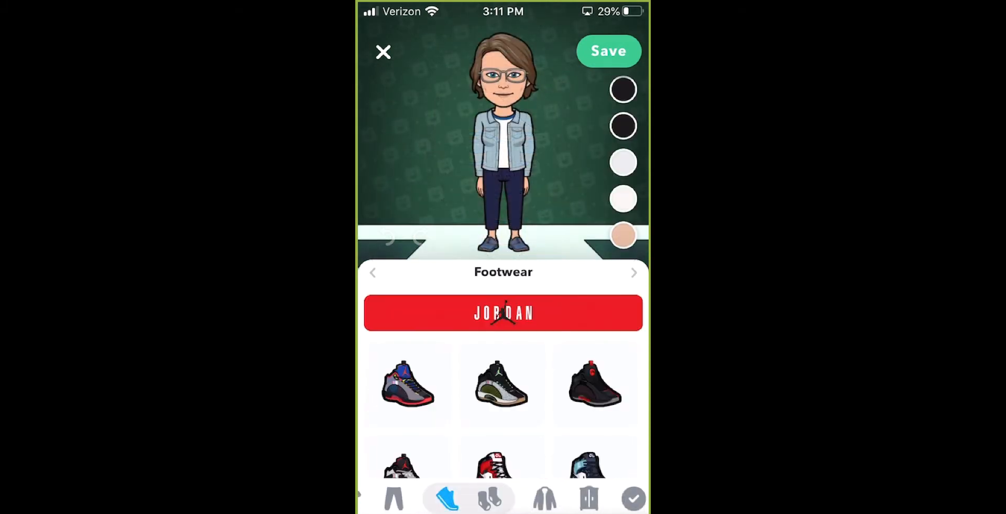
- Browse the Footwear category in the Bitmoji avatar outfit editor
click(545, 497)
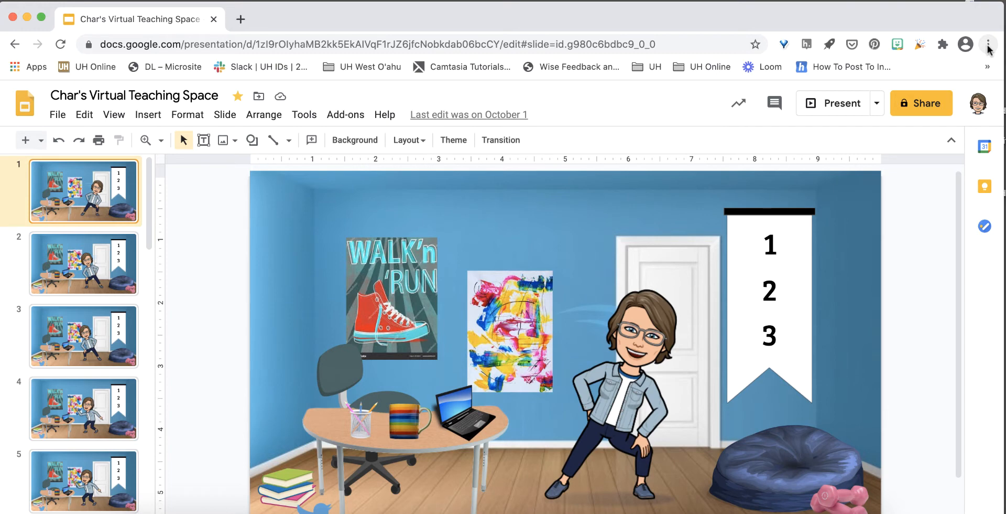
- Reach the Chrome Web Store via the Chrome menu's Extensions page and its side menu
click(987, 44)
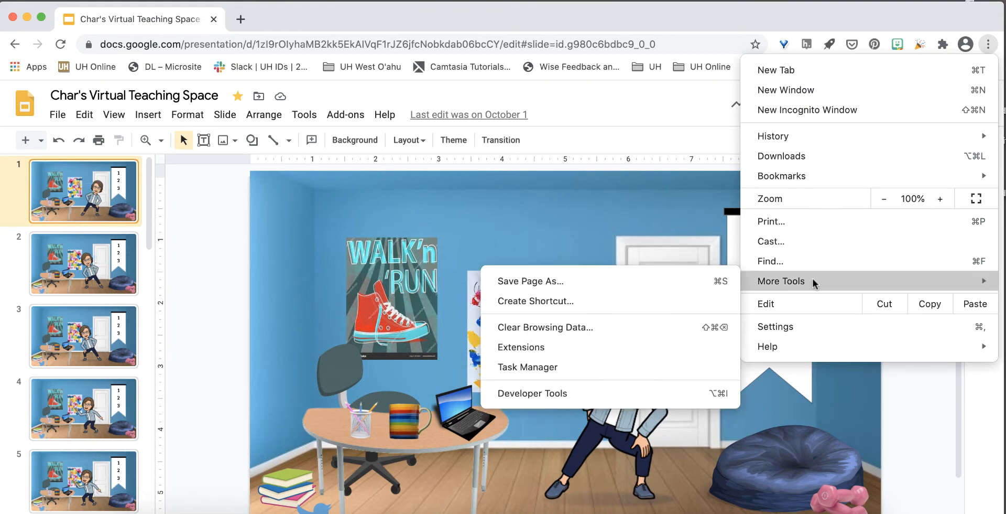
mouse_move(606, 349)
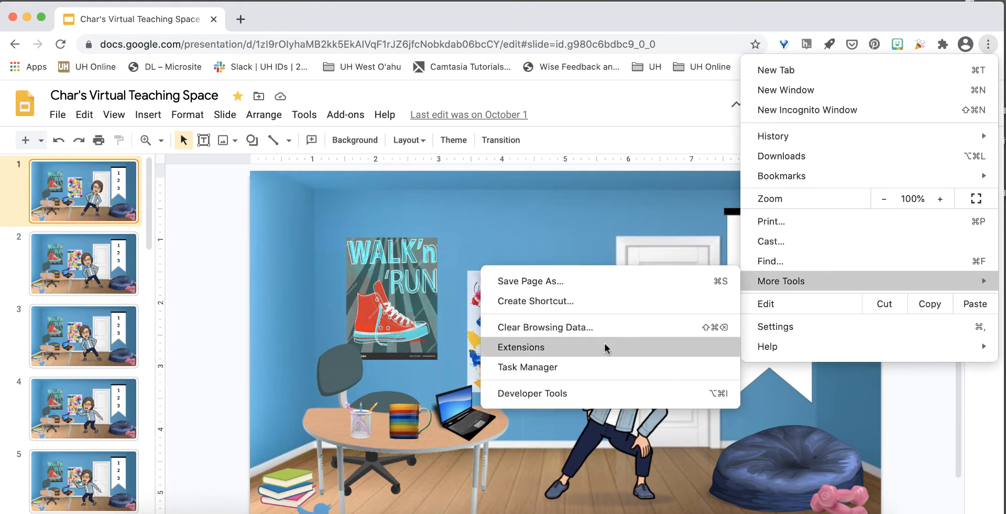
click(521, 347)
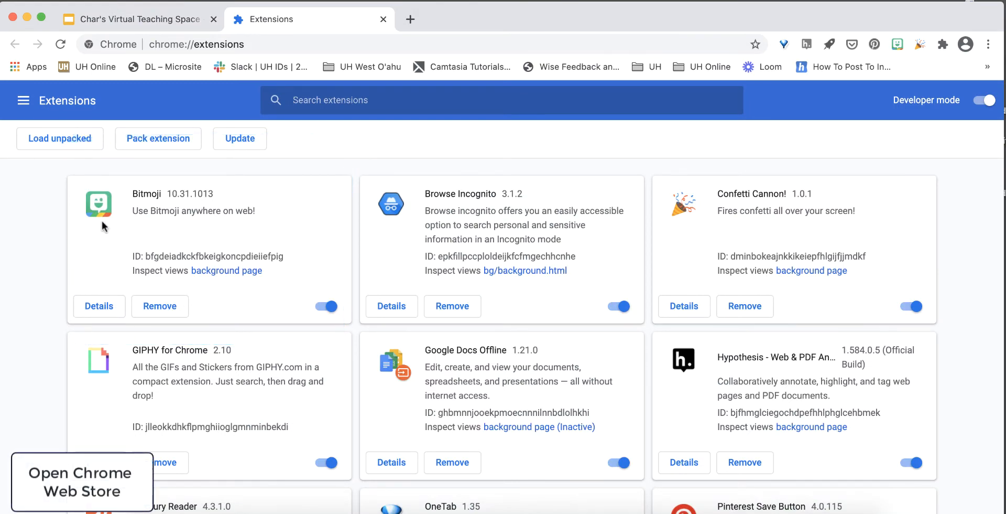
click(21, 100)
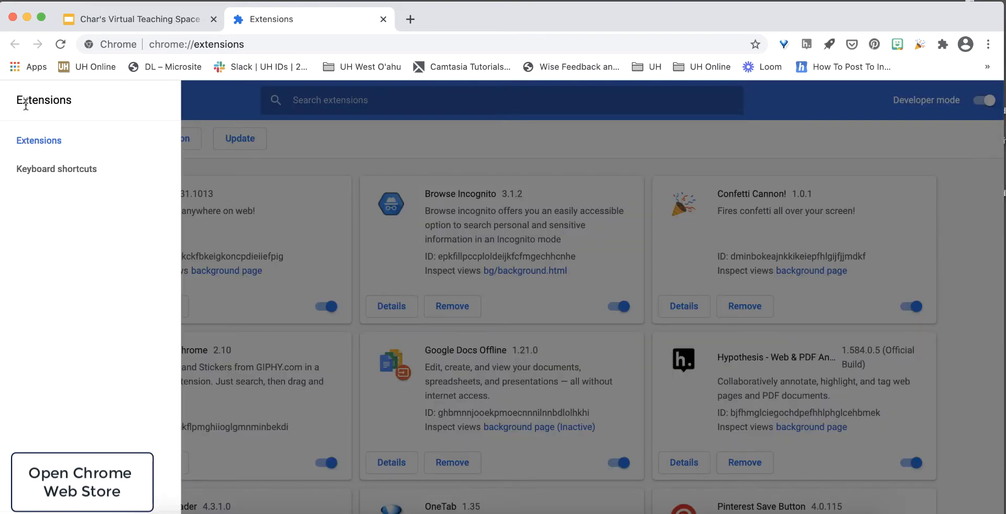
click(82, 481)
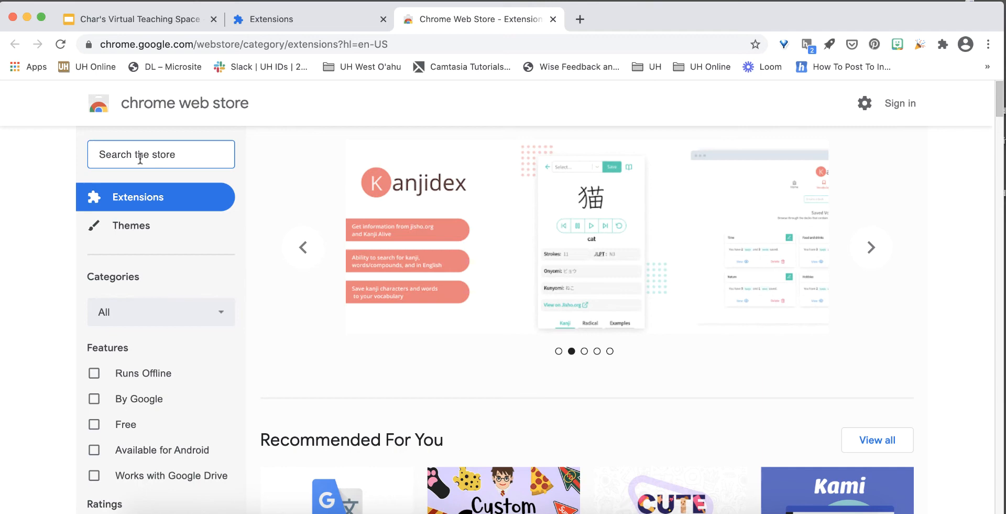
- Search the Chrome Web Store for 'bitmoji' and view the added Bitmoji extension
text(bitmo)
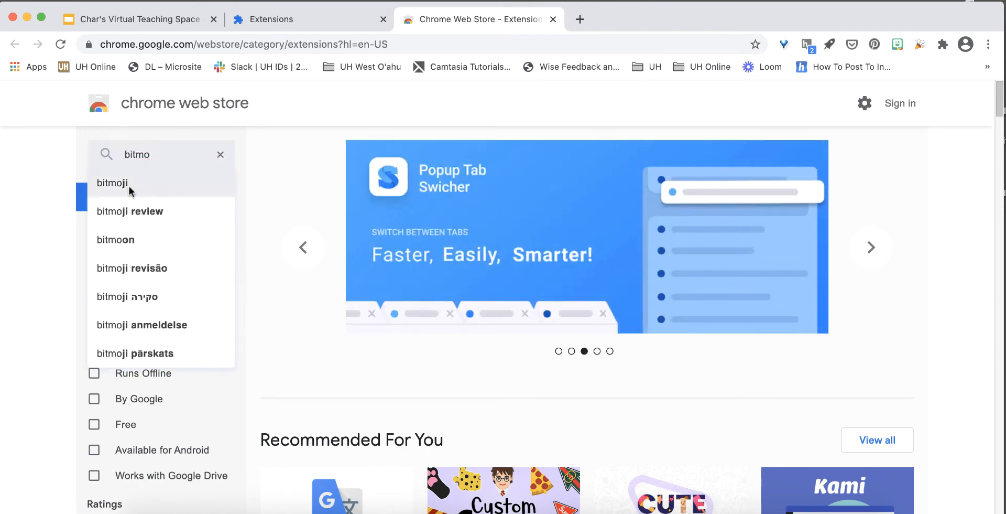
click(111, 184)
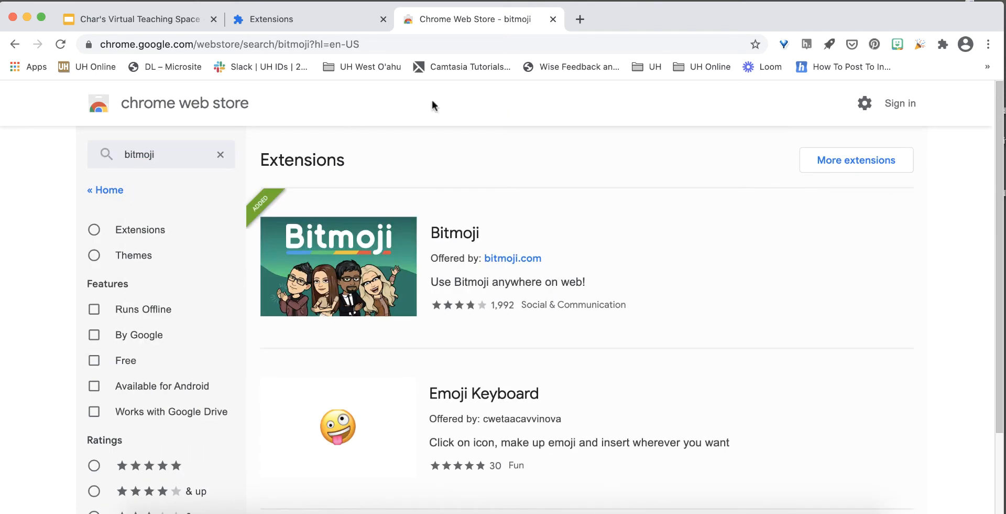
click(898, 44)
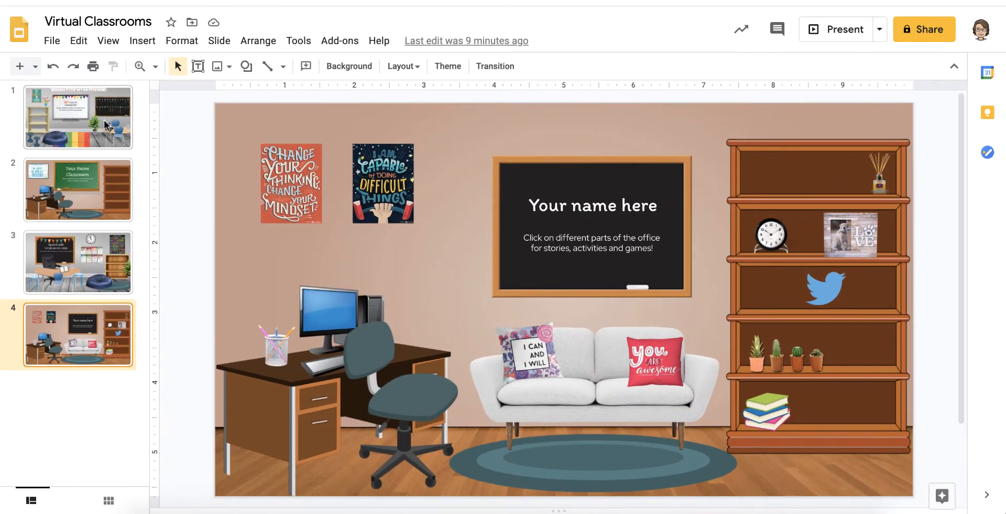
click(79, 190)
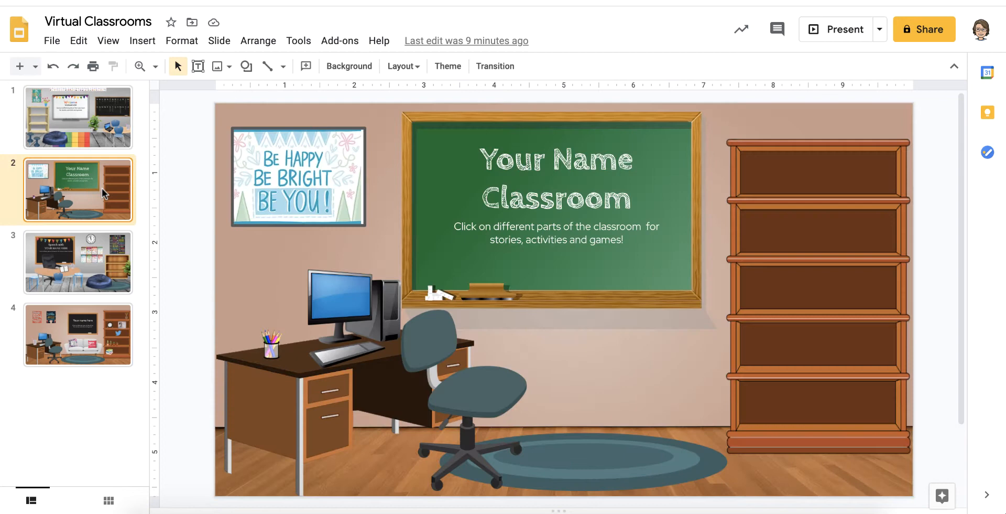
click(77, 264)
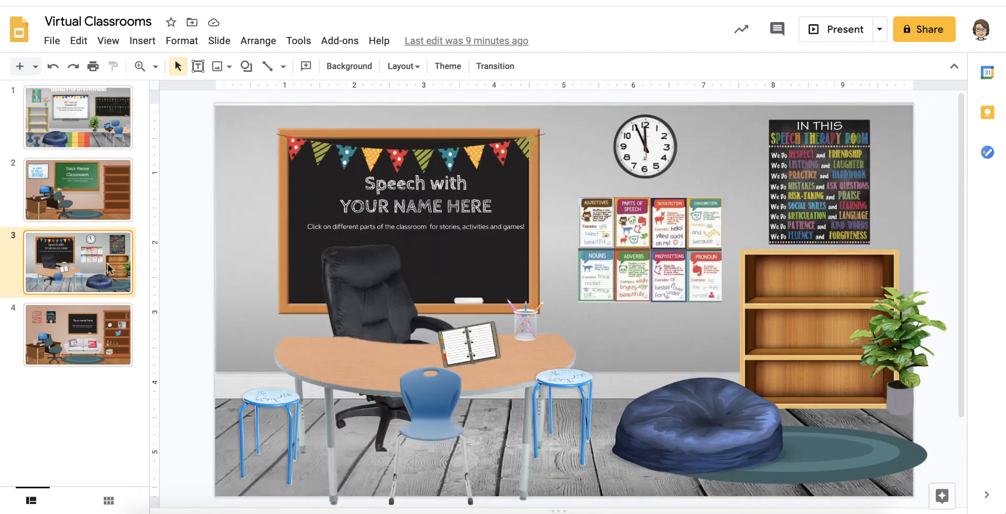
mouse_move(108, 350)
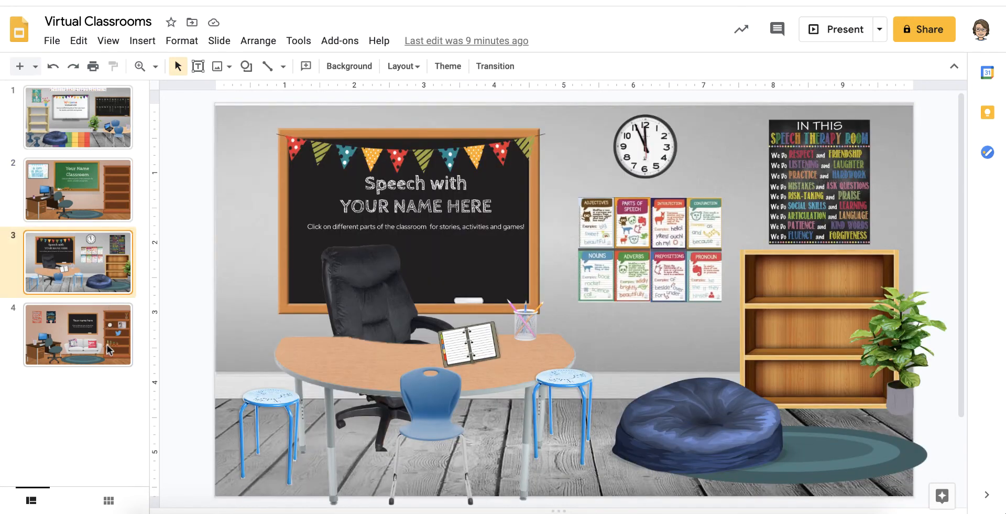
click(78, 335)
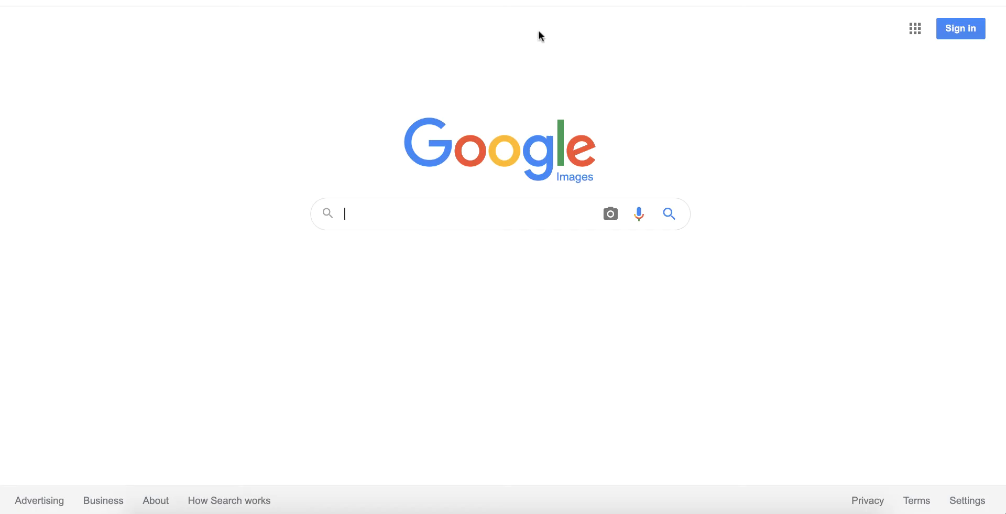
- Search Google Images for 'wall and floor' filtered to Creative Commons usage rights
text(w)
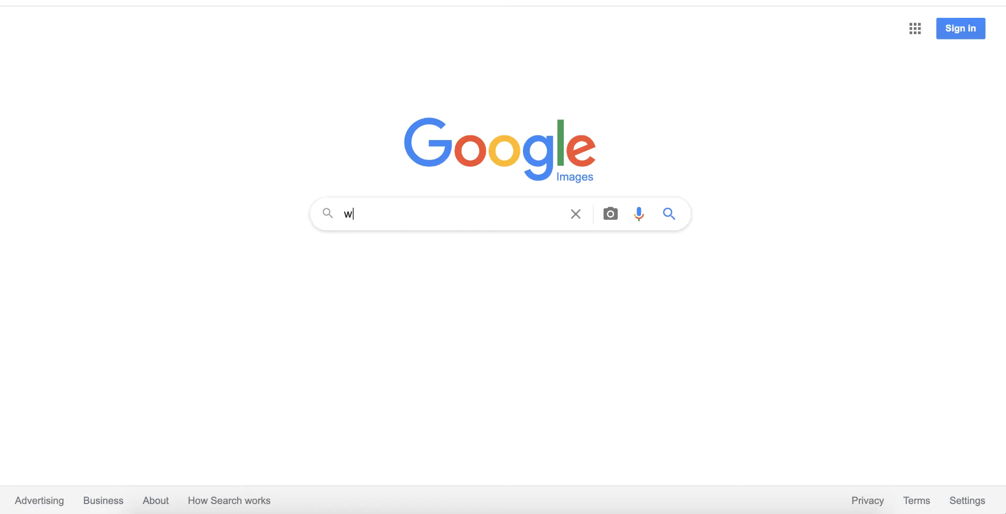
text(all and)
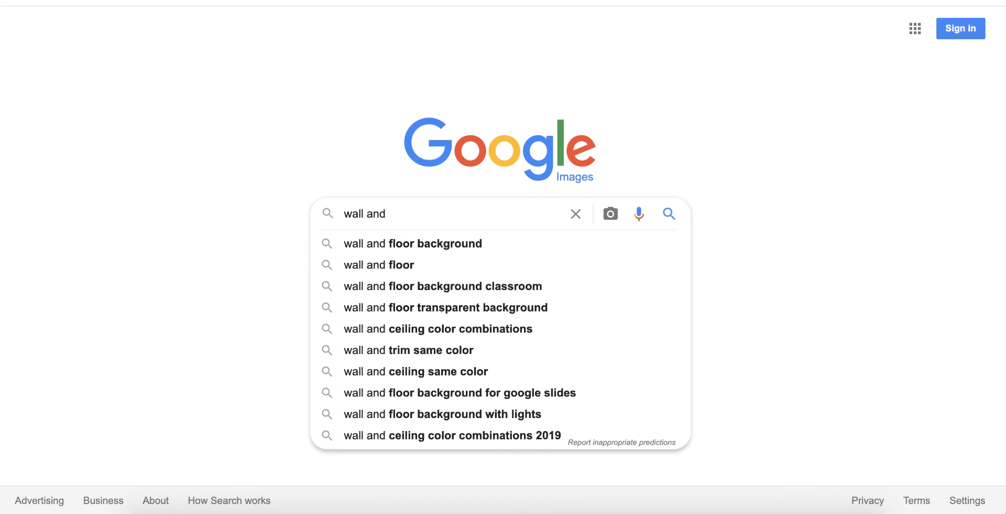
click(402, 265)
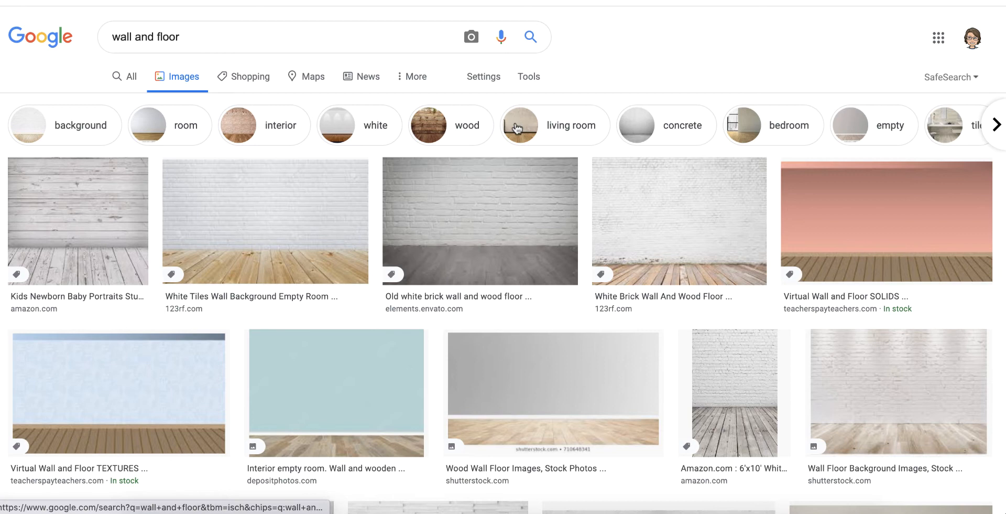
click(528, 77)
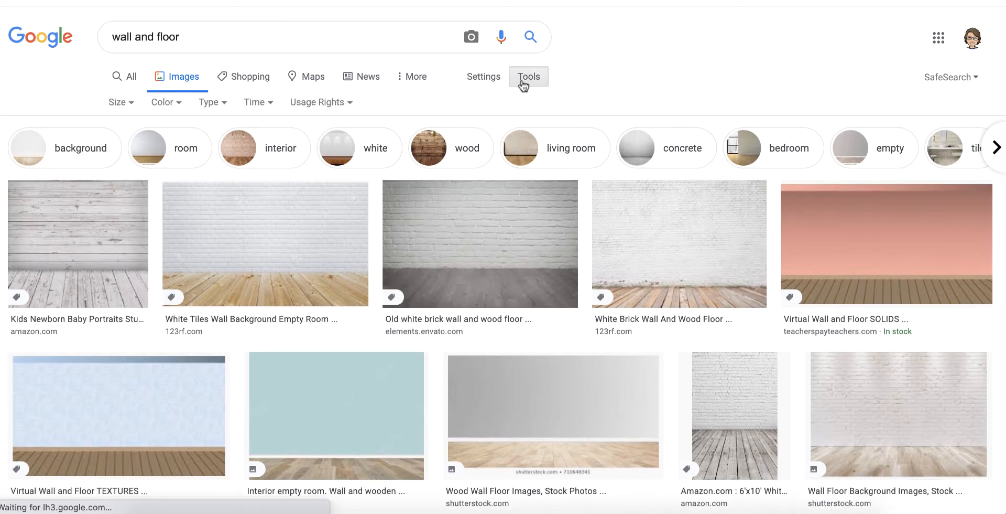
click(321, 103)
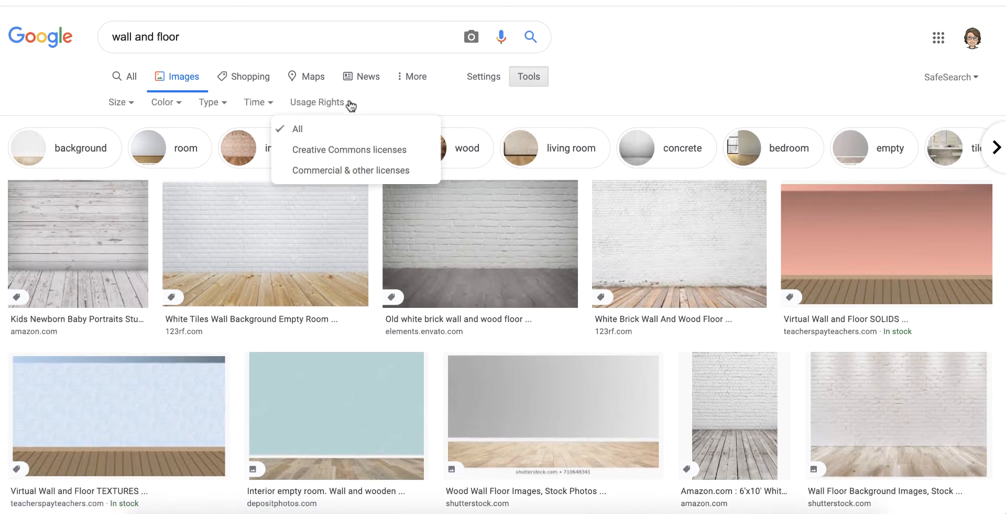
click(349, 150)
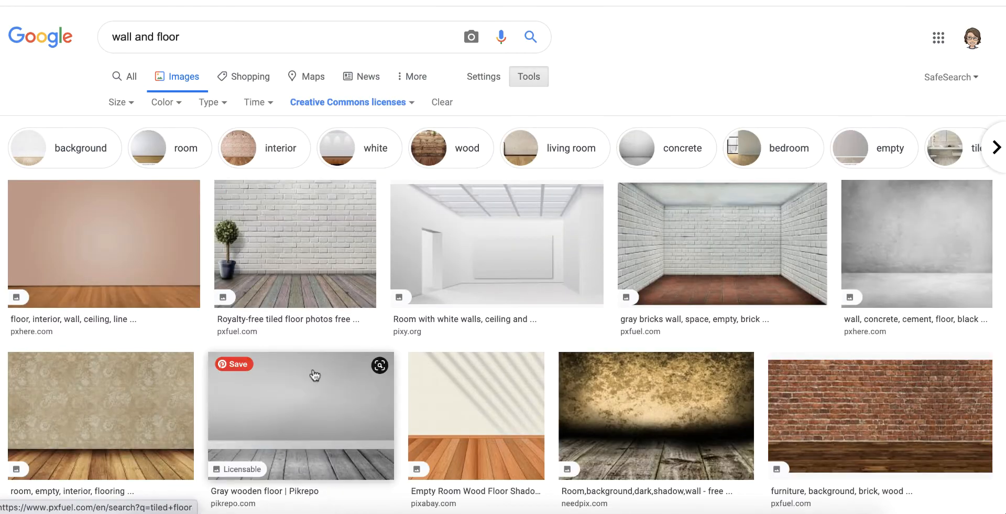
- Save the white wall over wooden floor photo into the Images folder
scroll(down, 3)
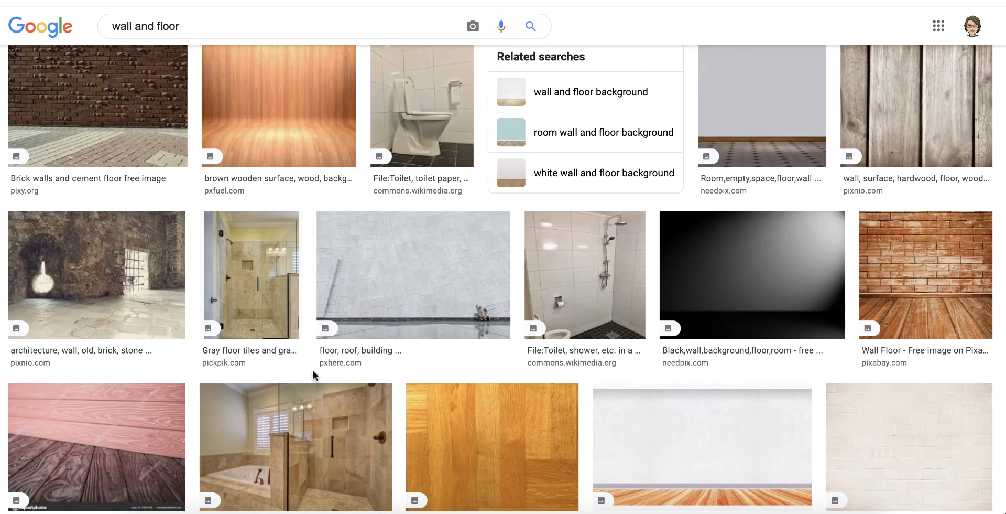
click(293, 390)
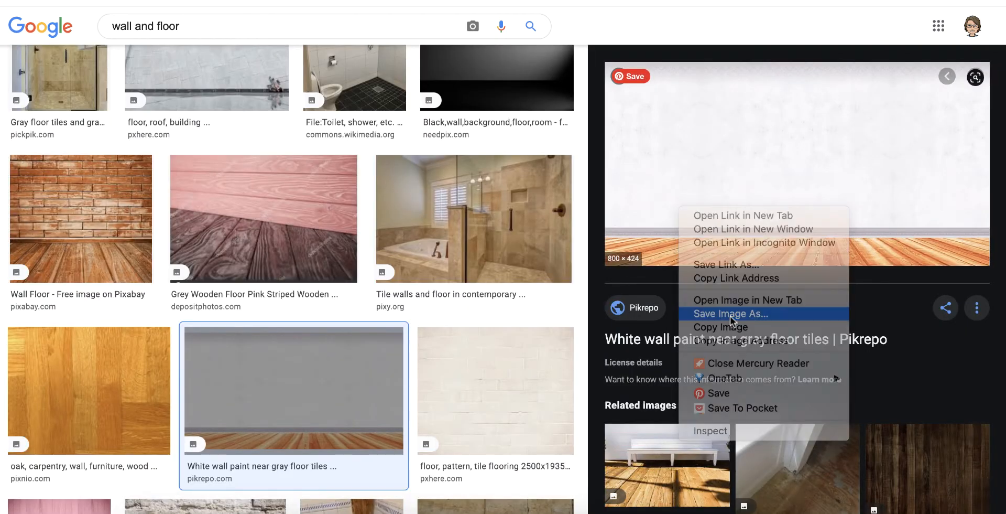
click(730, 314)
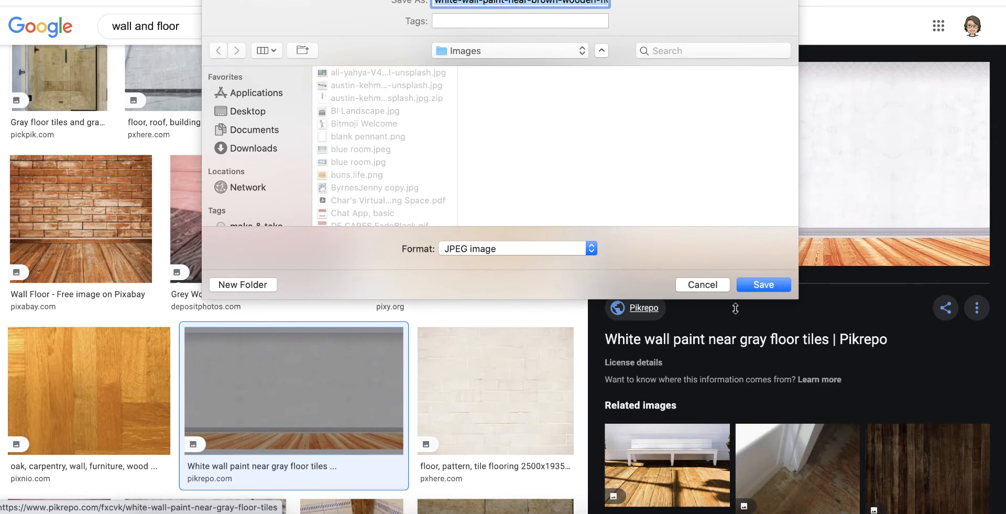
click(763, 286)
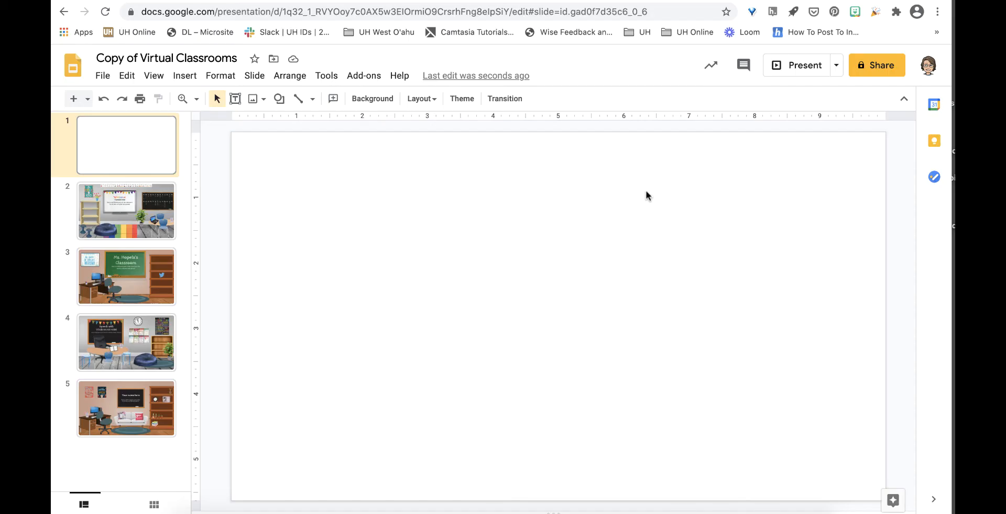
- Insert the white wall and wood floor picture and stretch it to fill the slide
click(252, 98)
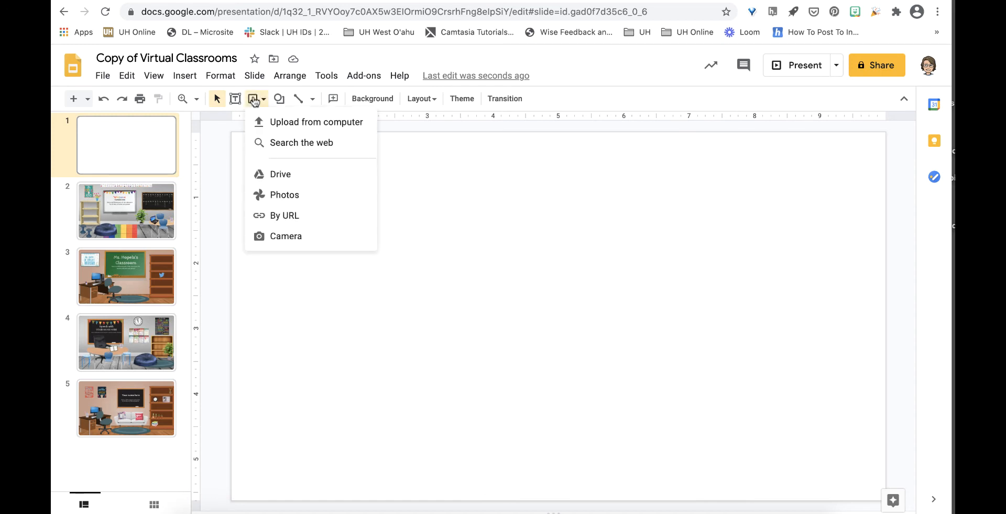
click(281, 174)
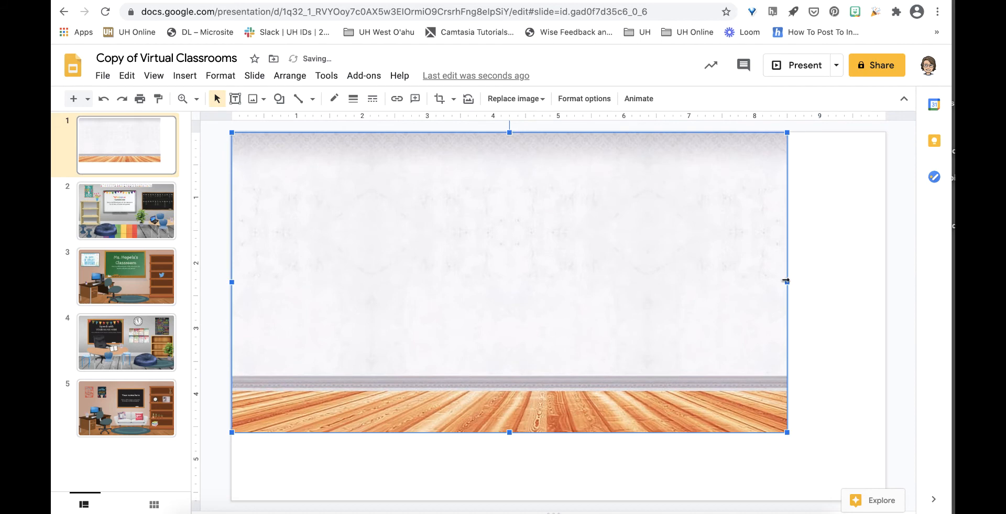
drag(787, 281, 881, 281)
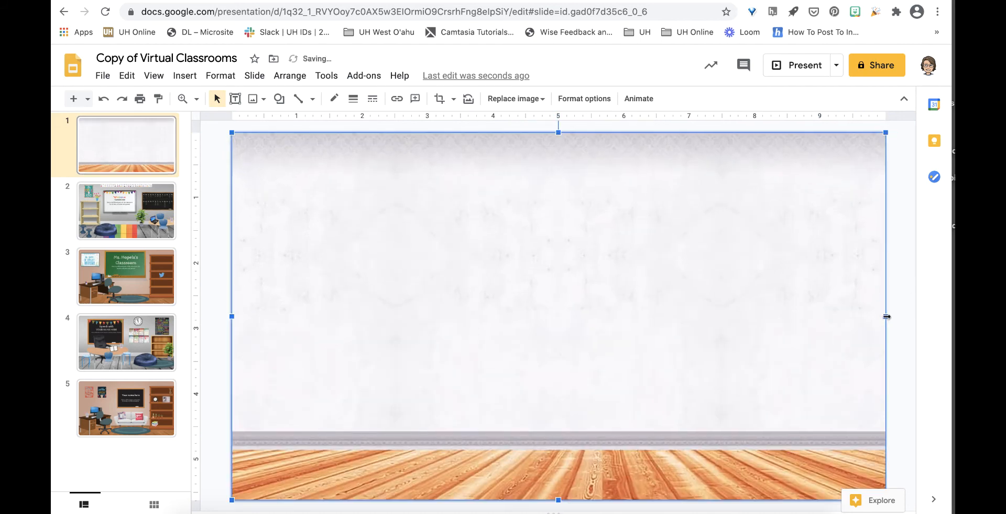
- Move the plant down onto the floor and bring it in front of the shelf
click(126, 210)
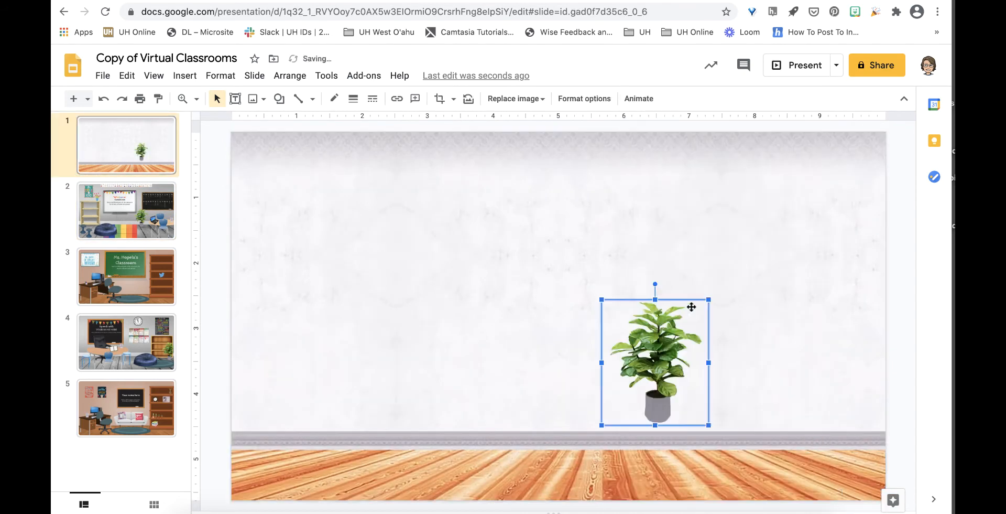
drag(654, 359, 717, 417)
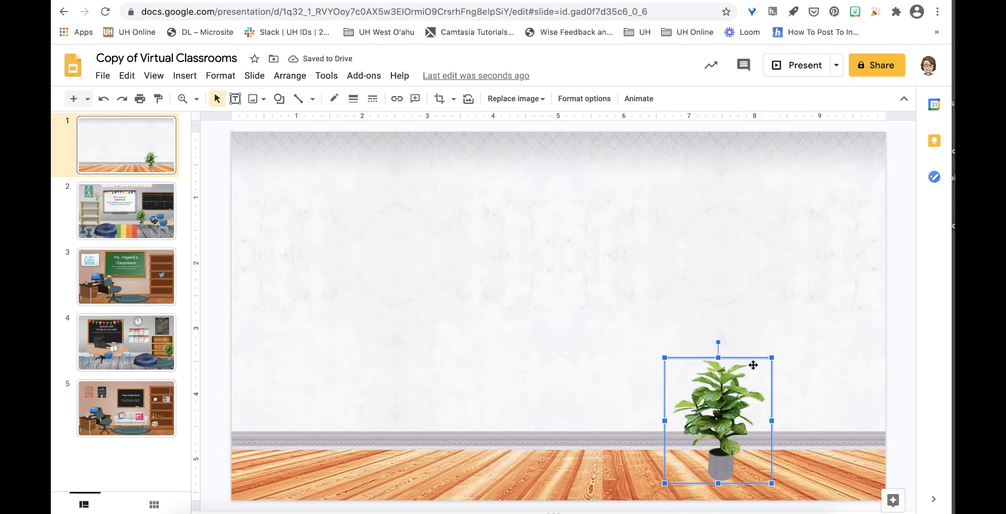
mouse_move(771, 95)
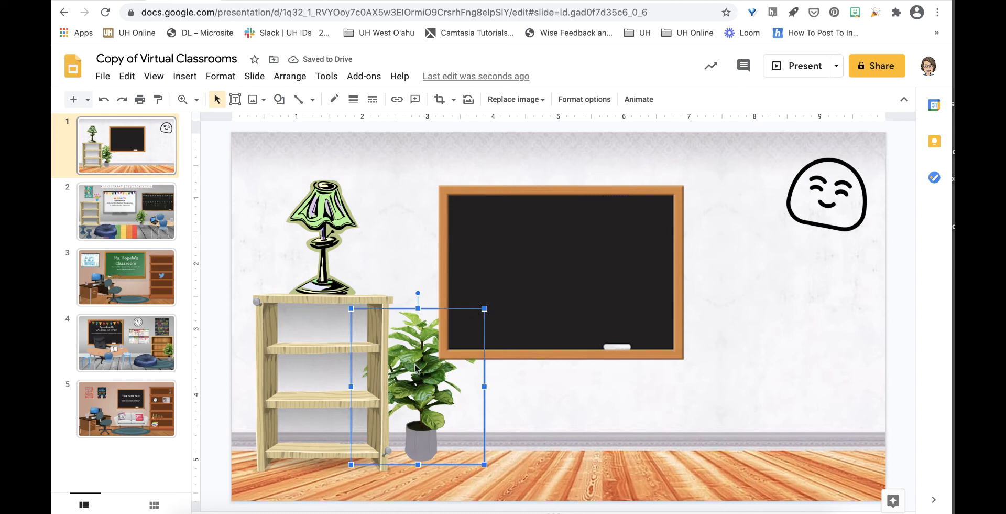
click(290, 77)
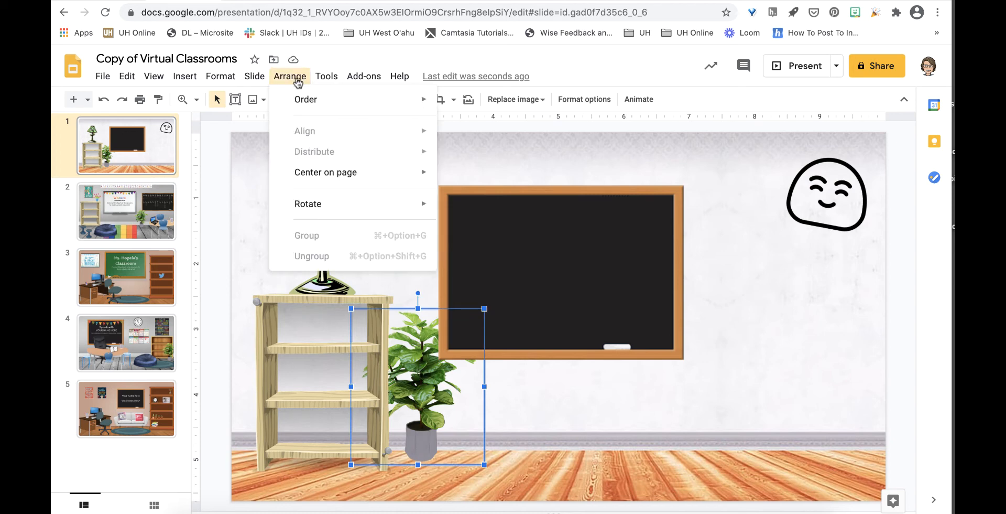
click(306, 99)
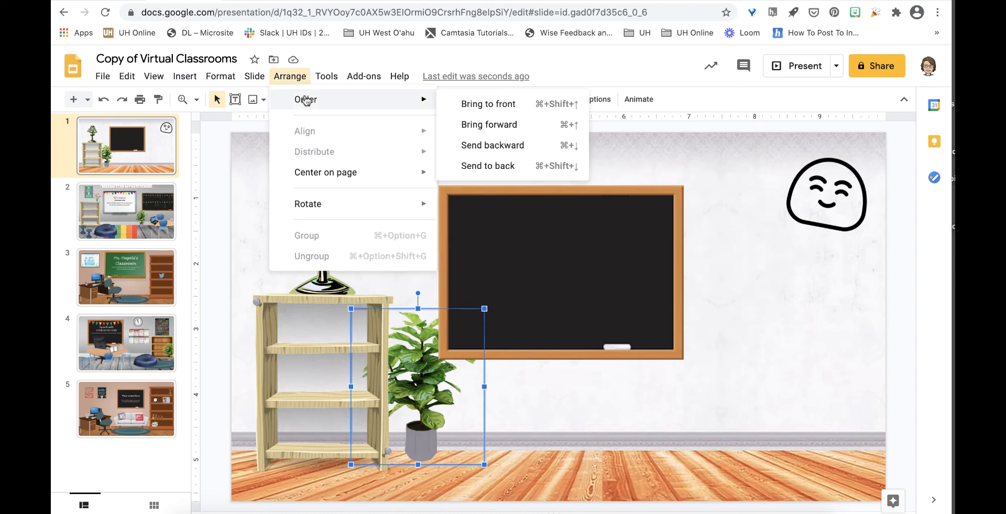
mouse_move(473, 112)
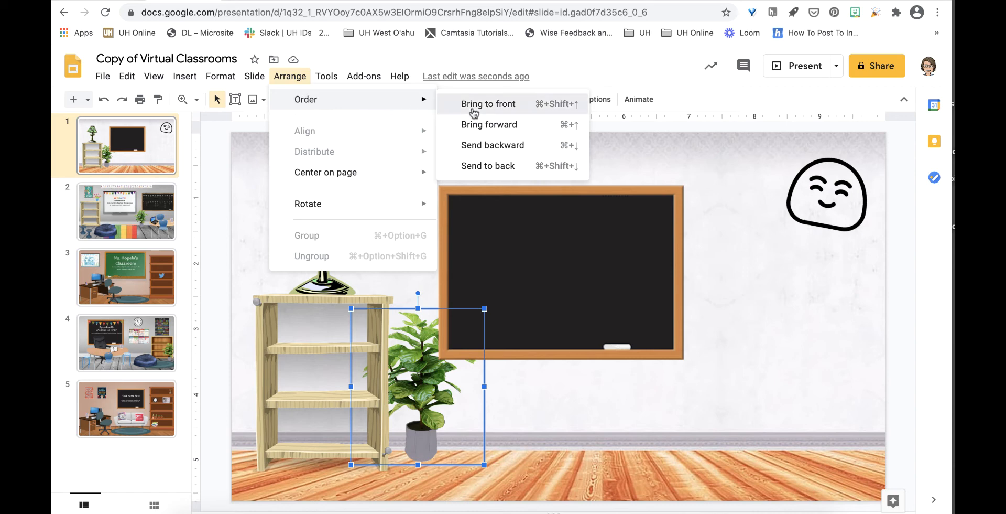
click(489, 104)
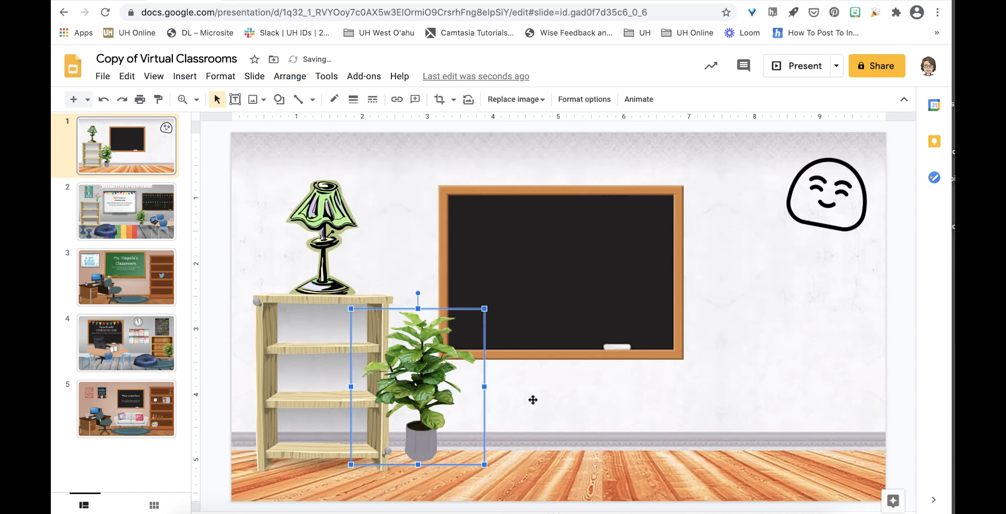
click(853, 12)
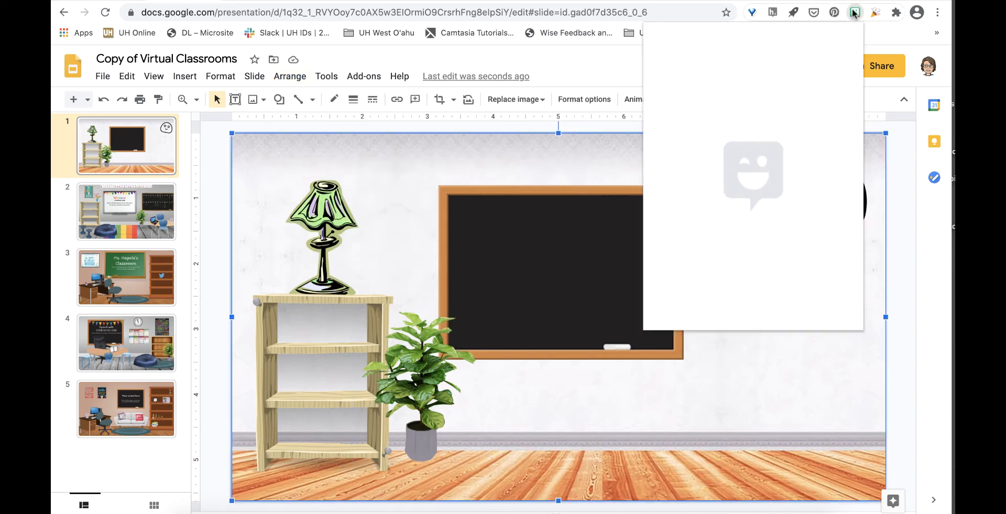
- Search the Bitmoji extension for 'pose' and place the standing avatar right of the chalkboard
text(p)
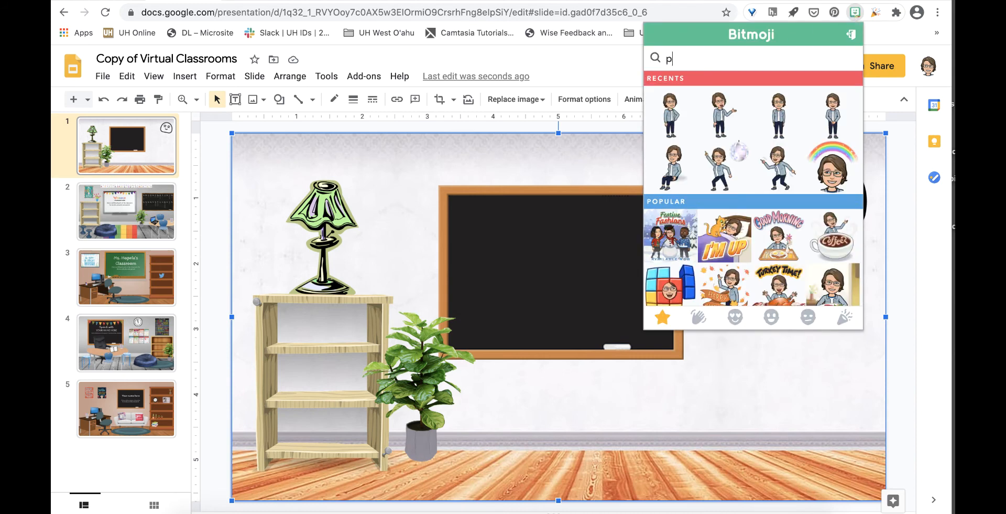
text(ose)
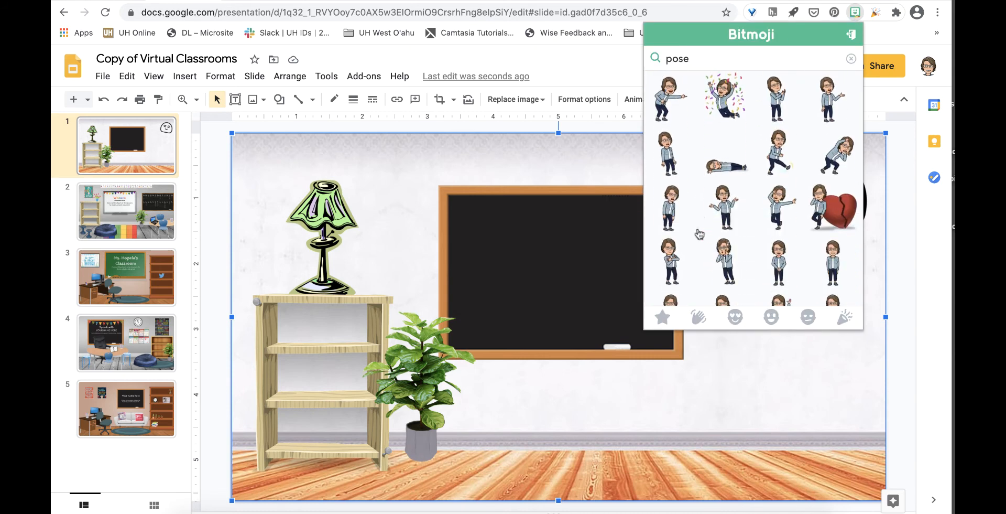
scroll(down, 3)
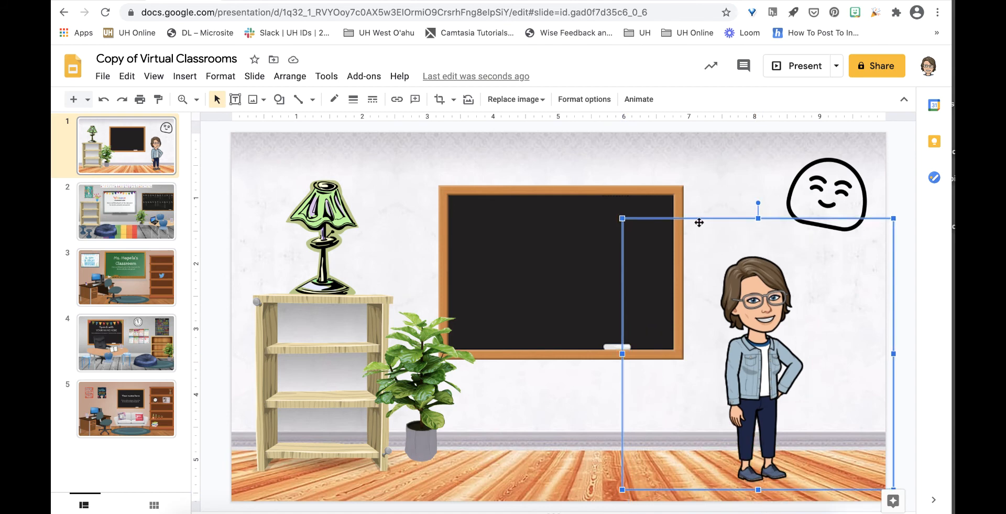
click(289, 77)
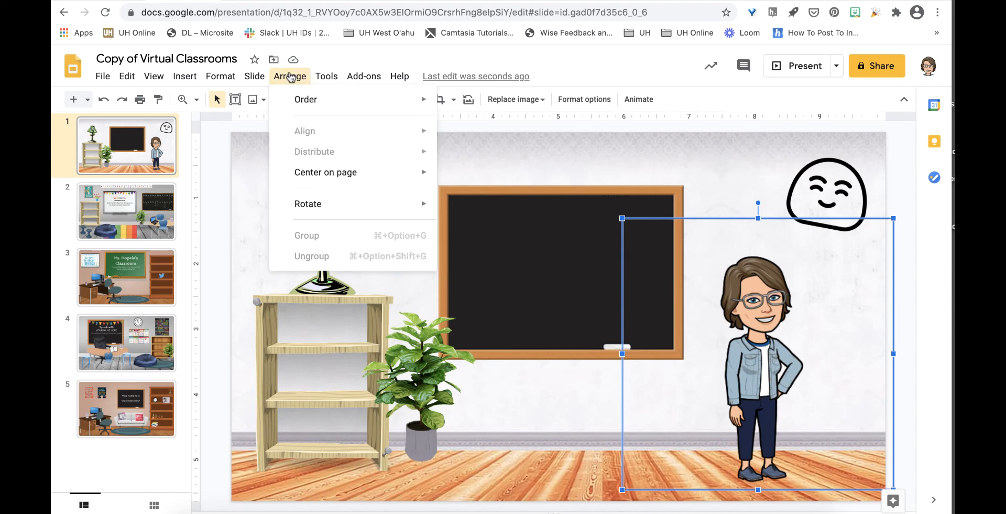
mouse_move(308, 205)
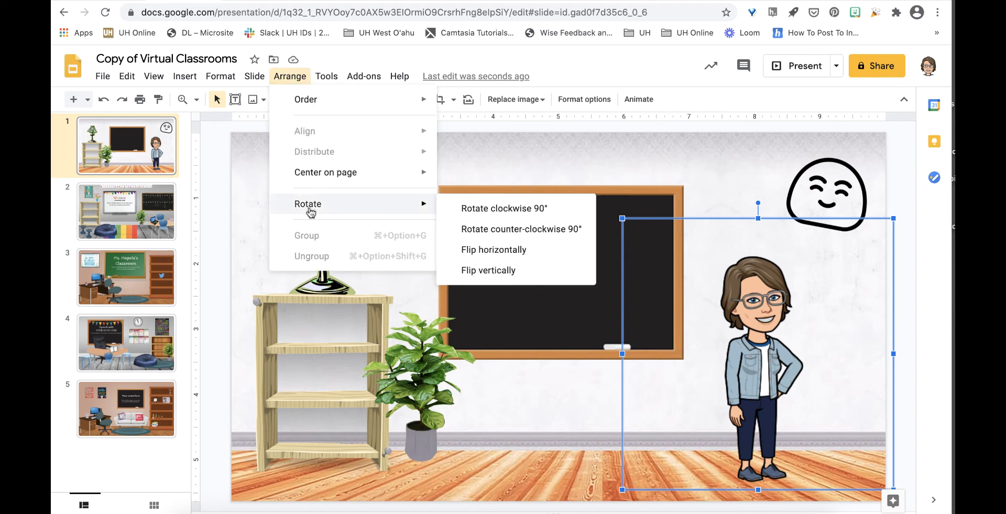
mouse_move(478, 255)
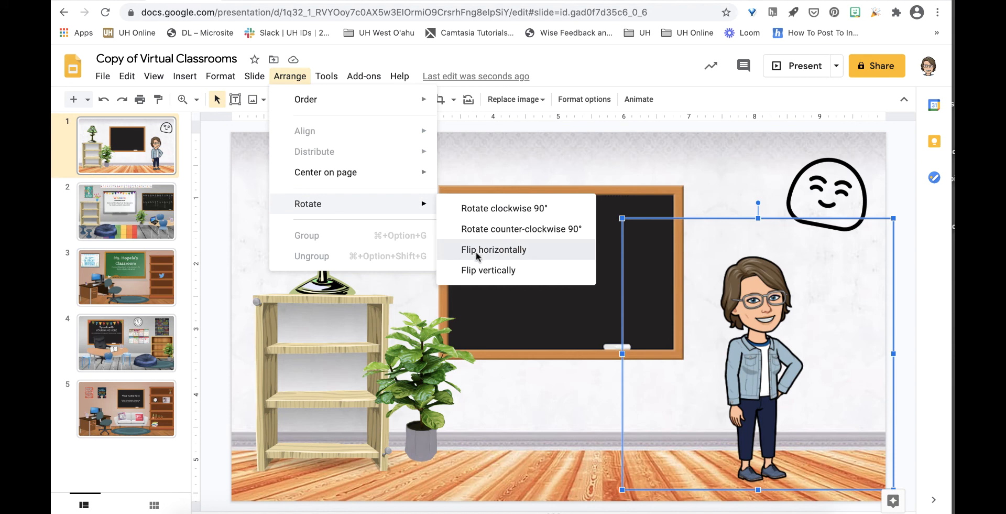
- Flip the Bitmoji avatar horizontally so she faces the chalkboard
click(494, 250)
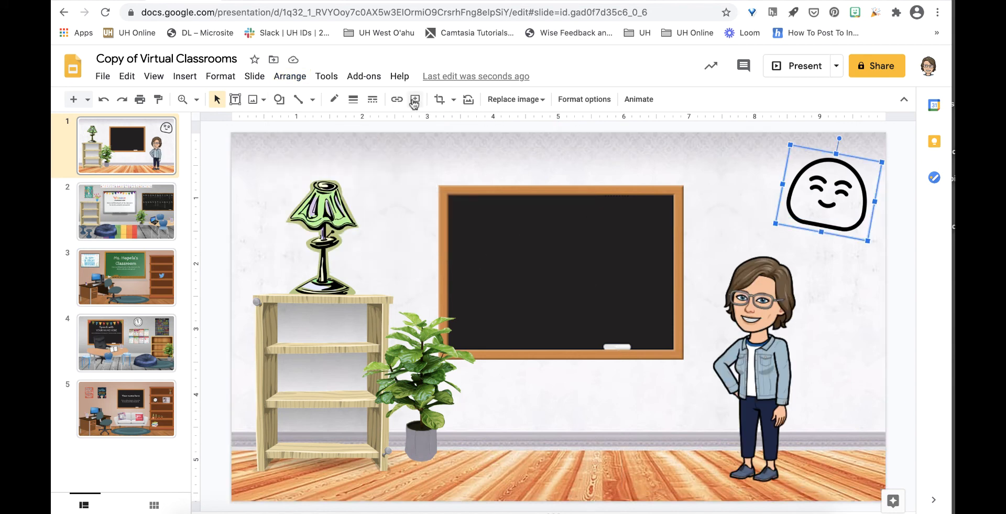
click(396, 99)
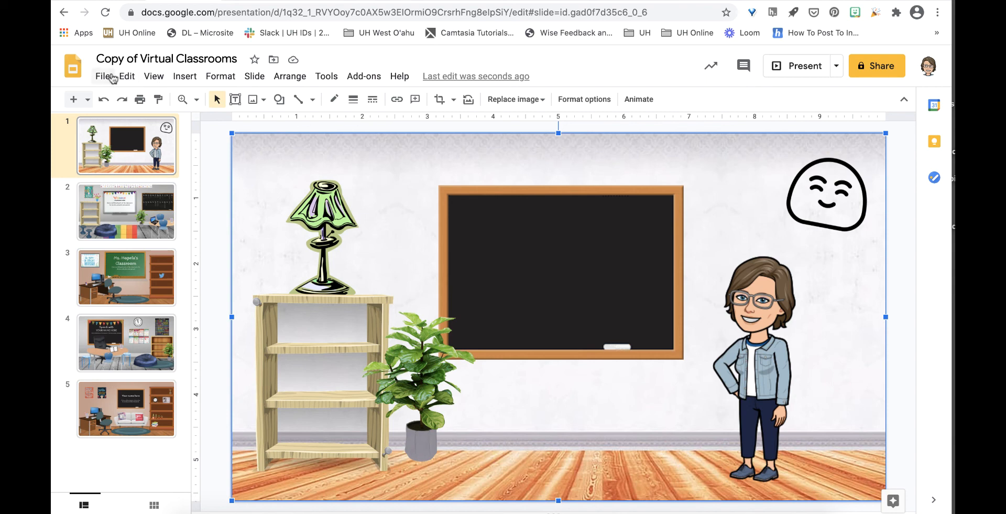
- Copy the selected slide into a new presentation 'Char's VC' and offer its download formats
click(109, 76)
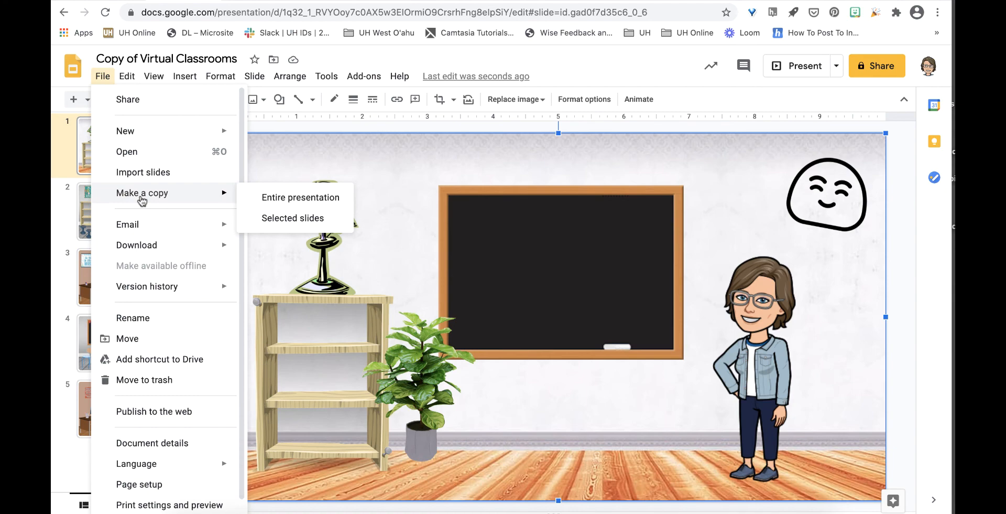
click(292, 218)
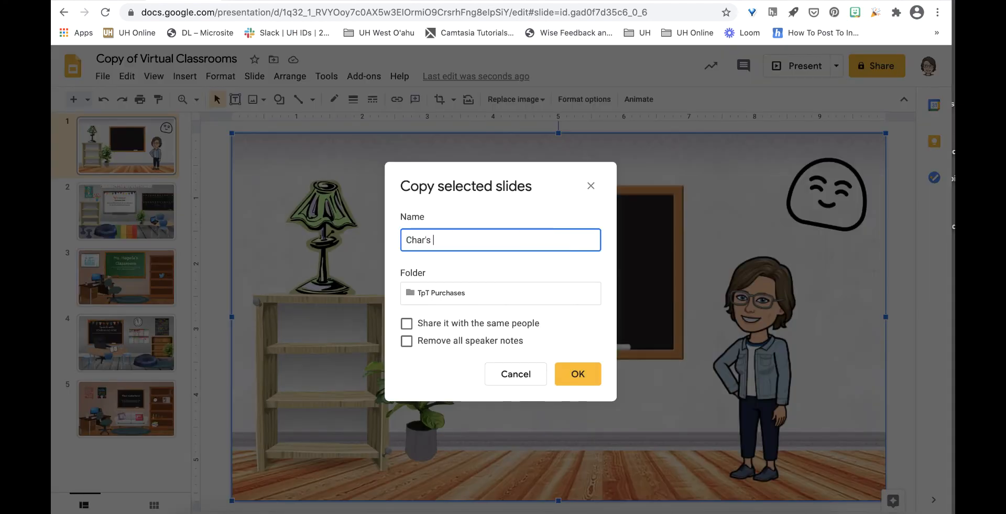
click(578, 374)
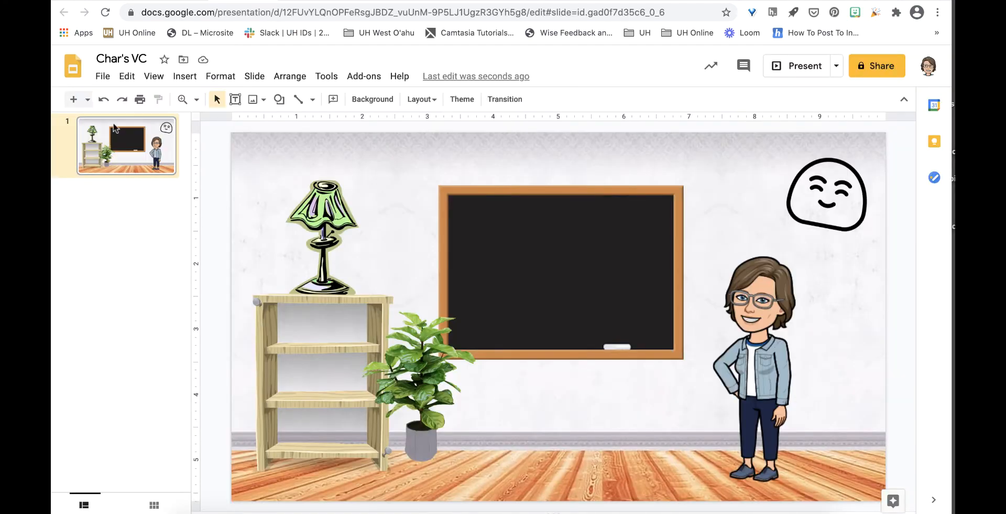
click(103, 76)
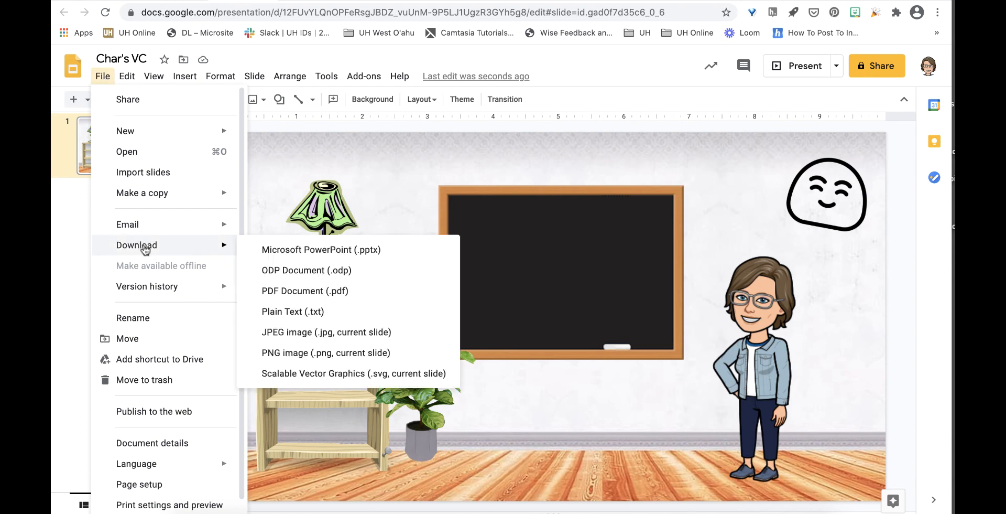